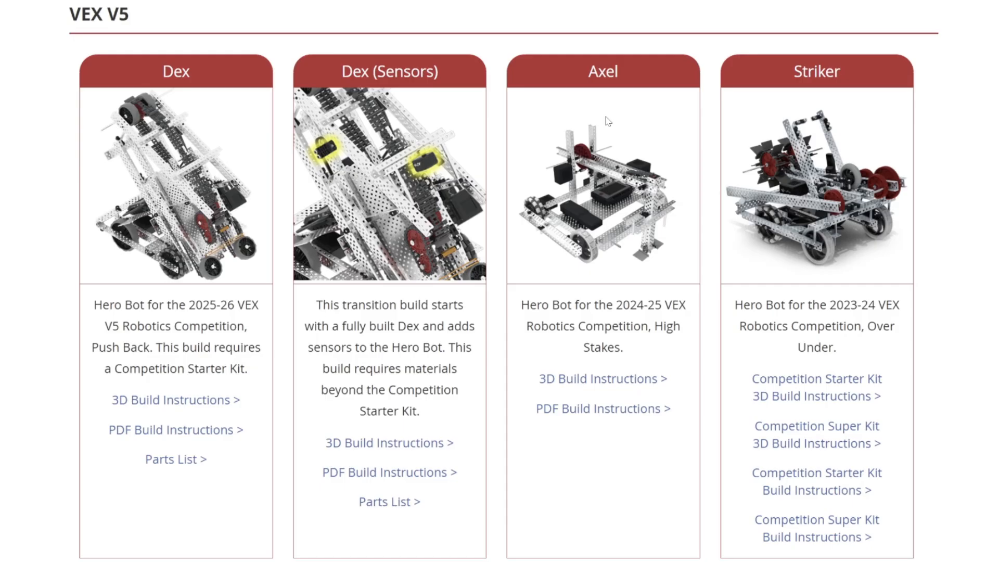
{"action": "mouse_move", "coordinate": [252, 284]}
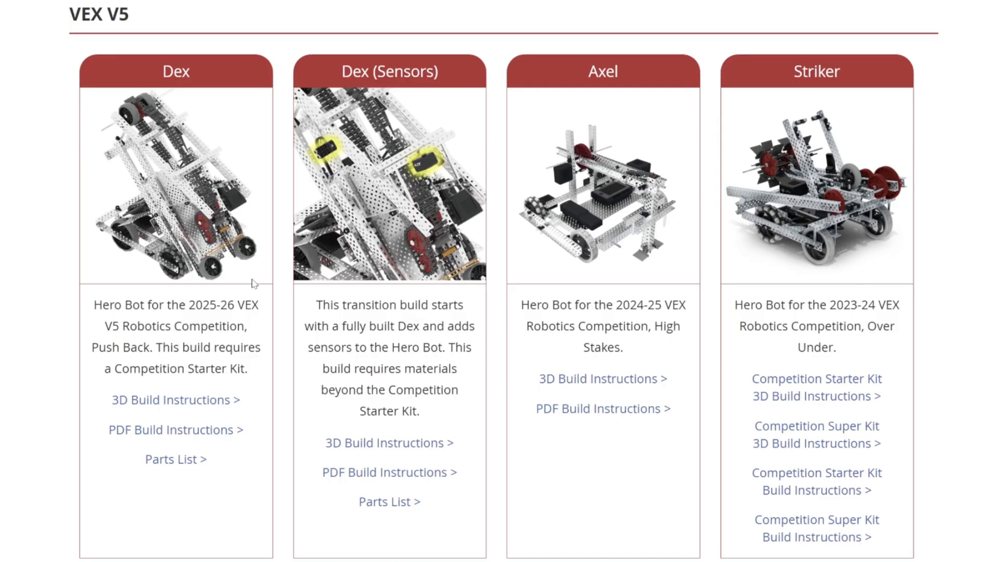
{"action": "mouse_move", "coordinate": [204, 416]}
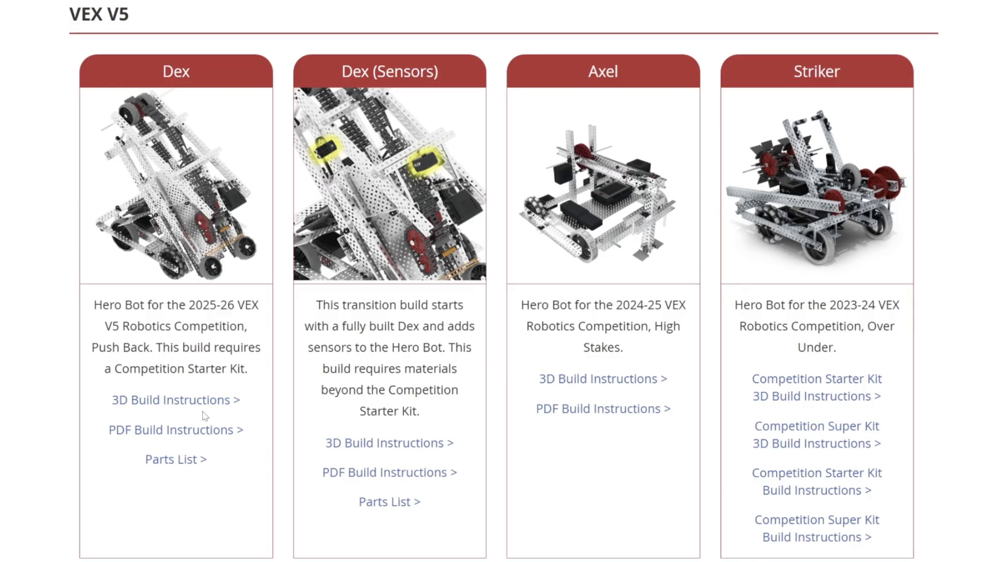
{"action": "mouse_move", "coordinate": [595, 457]}
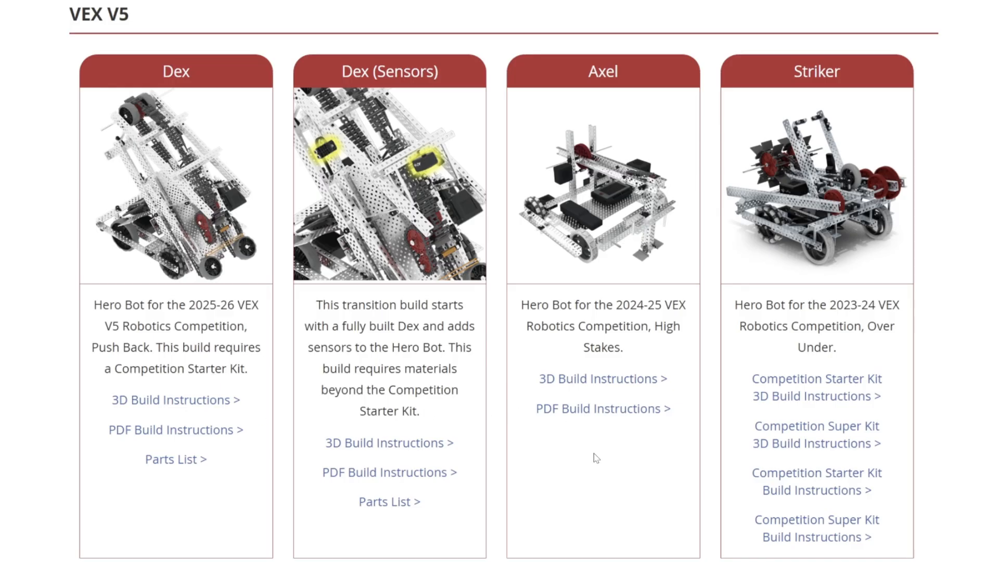